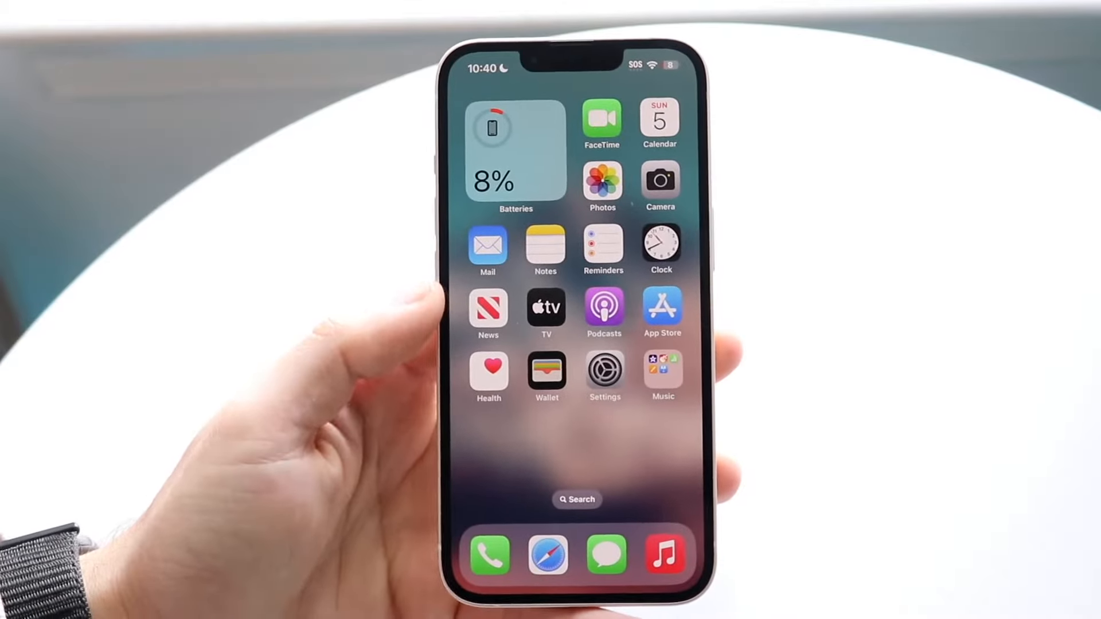
- Swipe across the Home Screen to open Photos on its Albums page
scroll(left, 3)
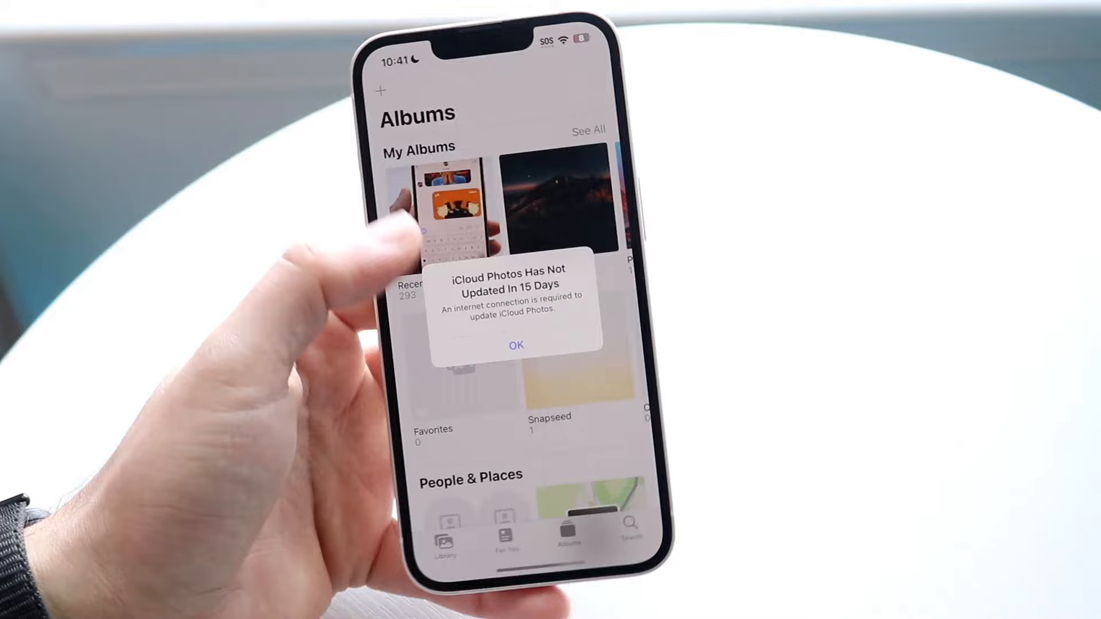
- Browse the Recents album, then open TikTok's Upload gallery and dismiss the 10-minute video notice
click(516, 344)
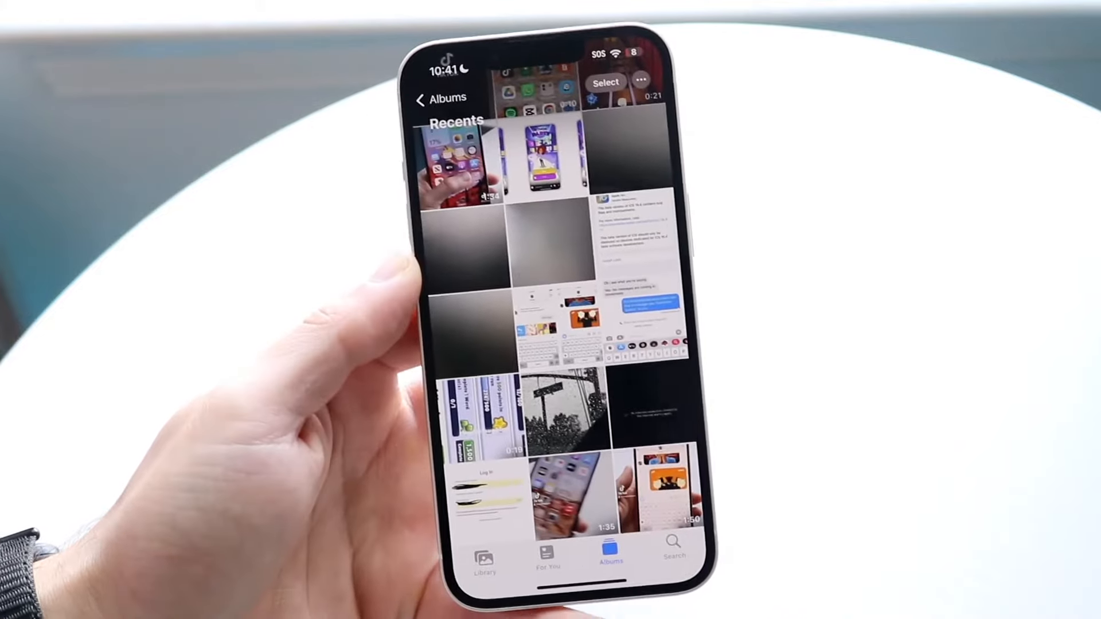
scroll(down, 3)
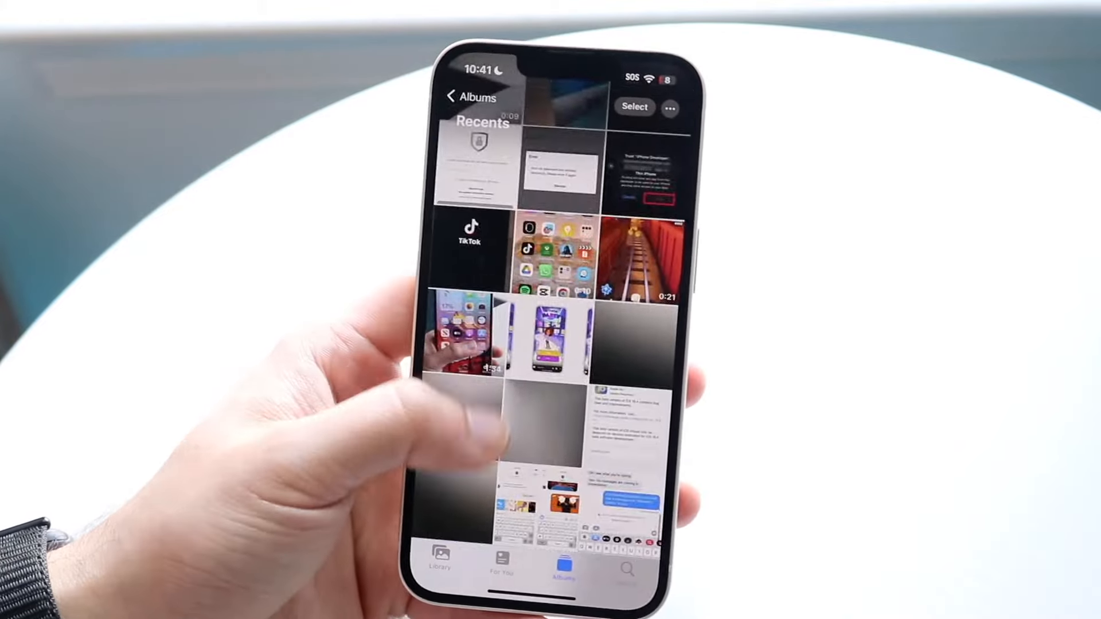
scroll(down, 3)
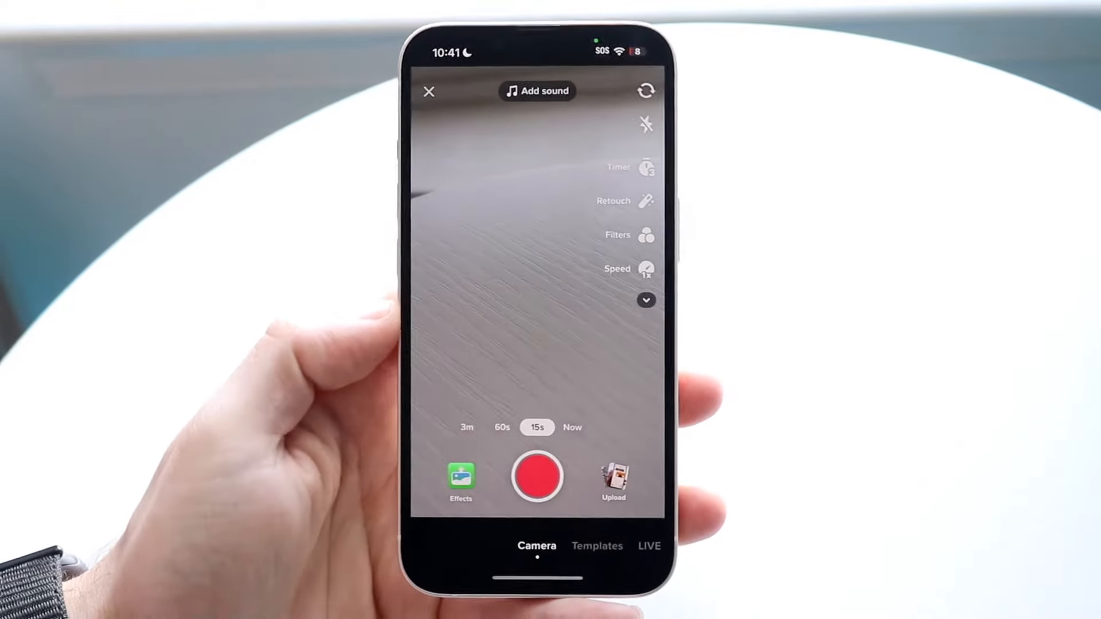
click(613, 476)
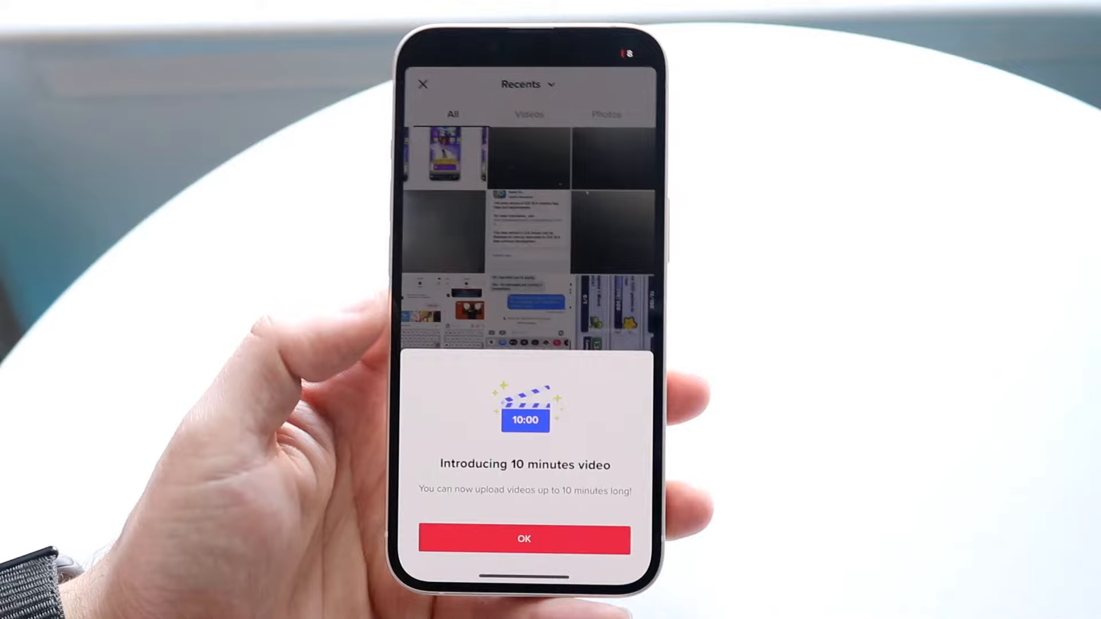
click(523, 538)
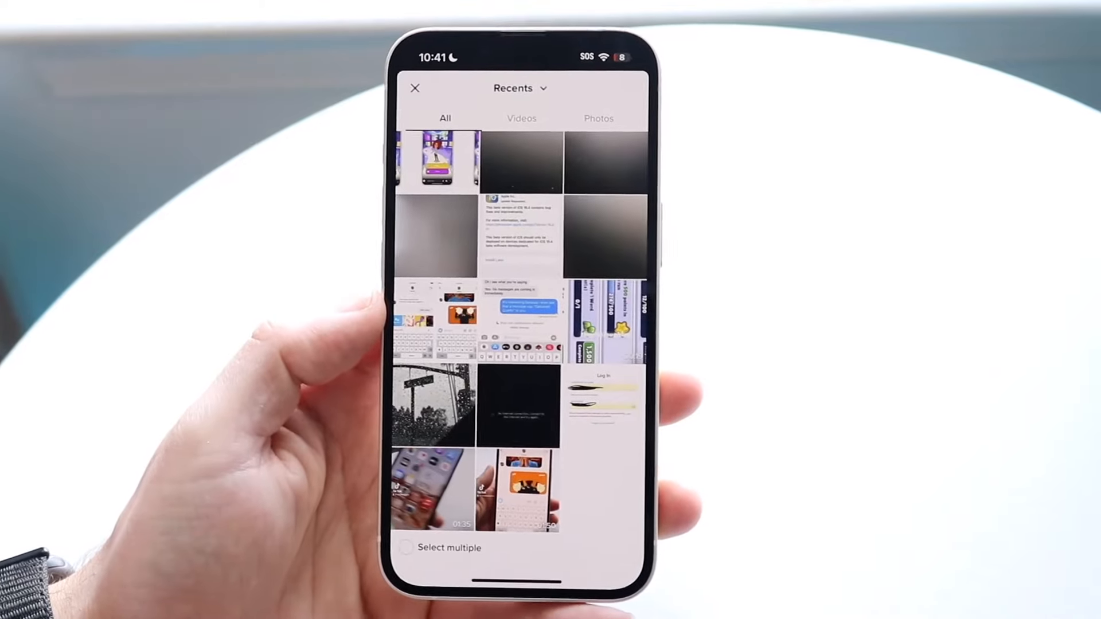